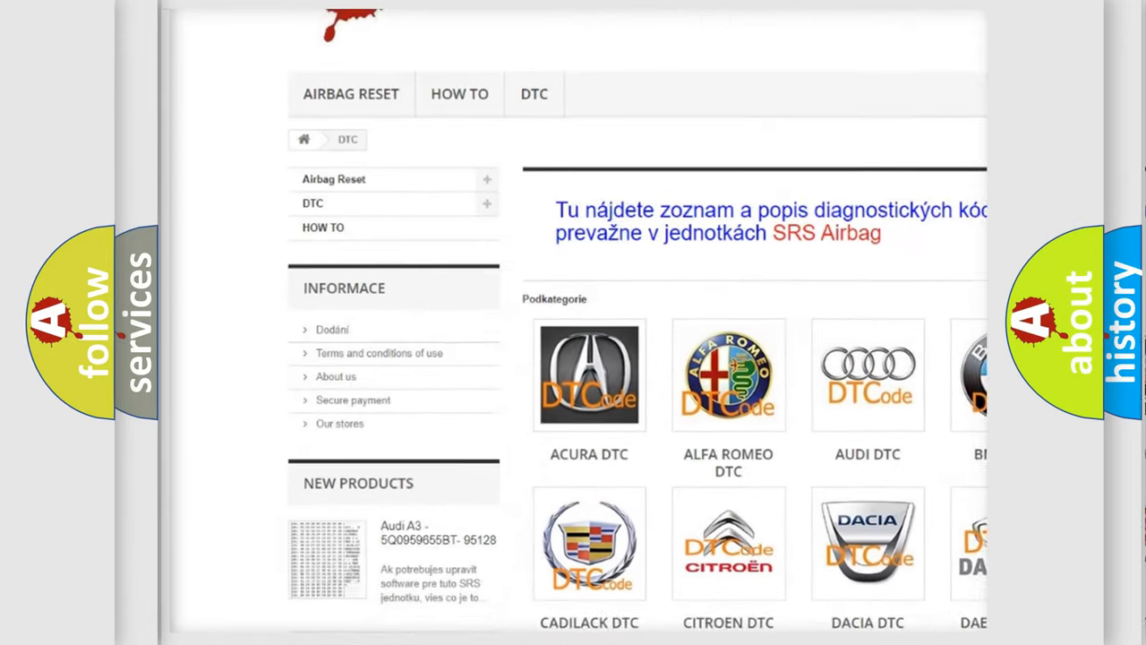
{"action": "scroll", "scroll_direction": "down", "scroll_amount": 3}
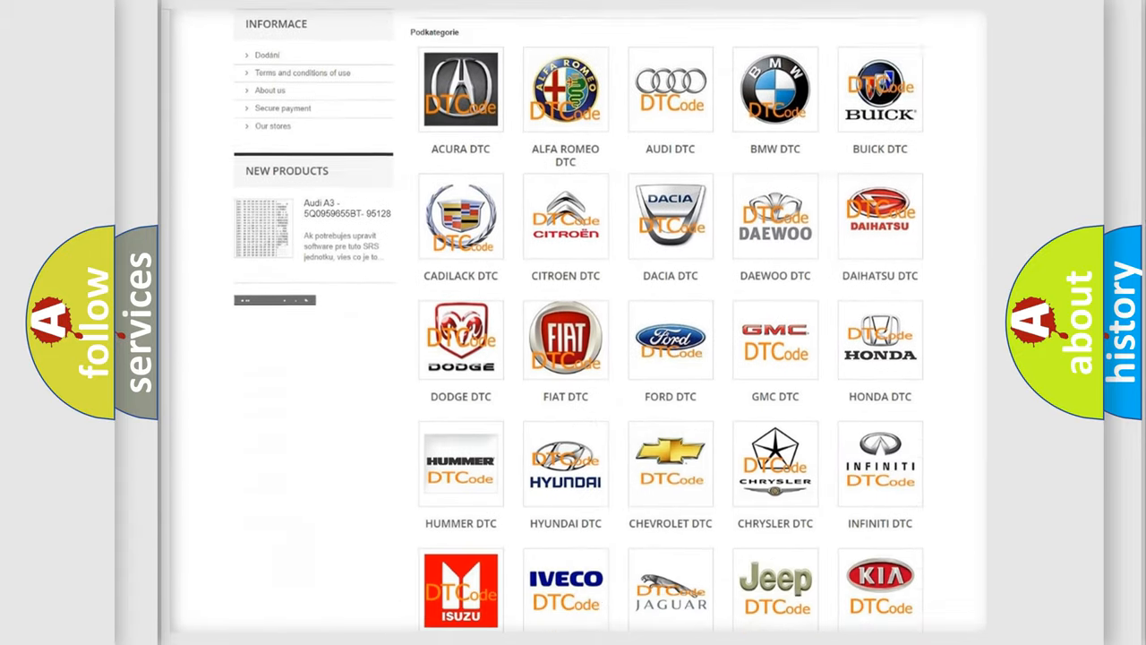
{"action": "scroll", "scroll_direction": "down", "scroll_amount": 3}
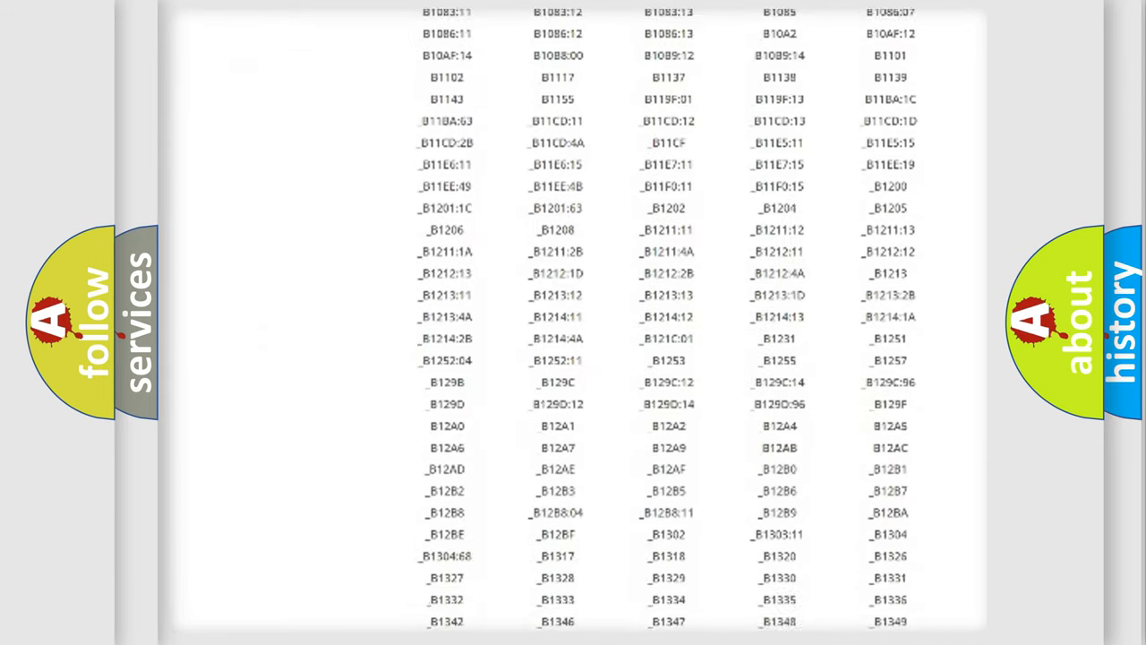
{"action": "scroll", "scroll_direction": "down", "scroll_amount": 3}
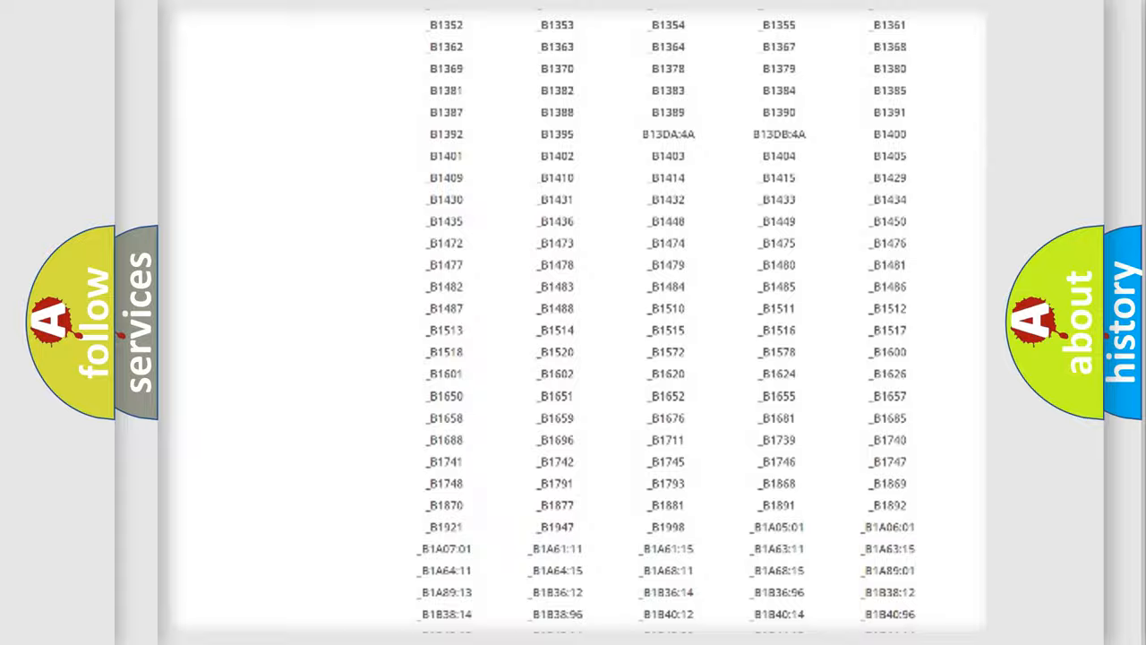
{"action": "scroll", "scroll_direction": "up", "scroll_amount": 3}
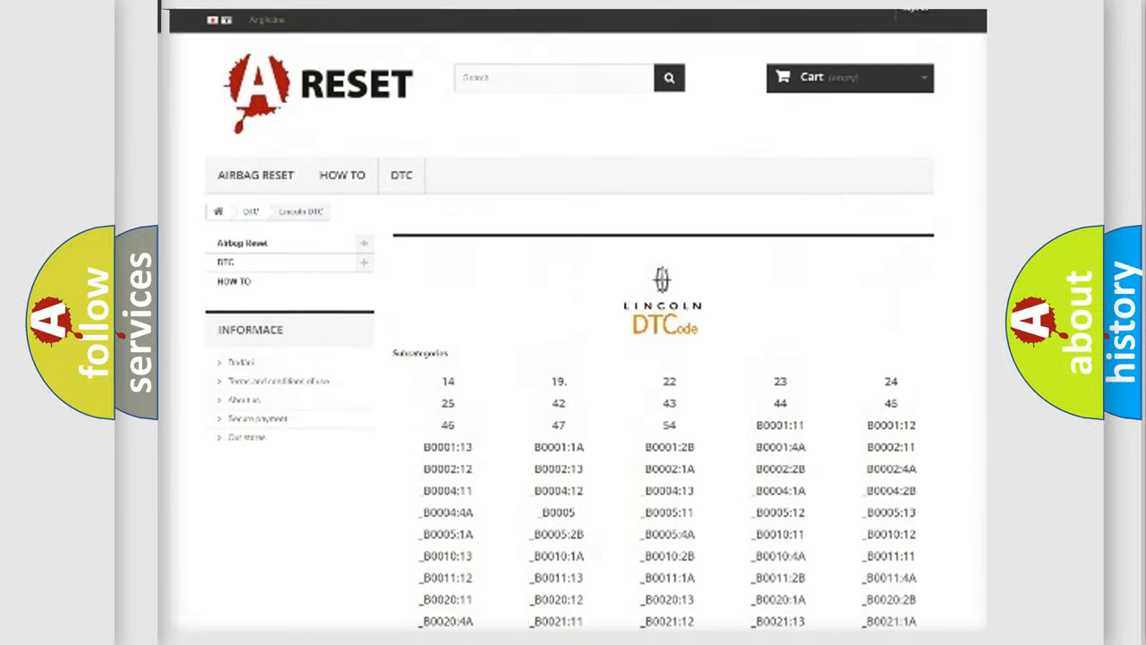